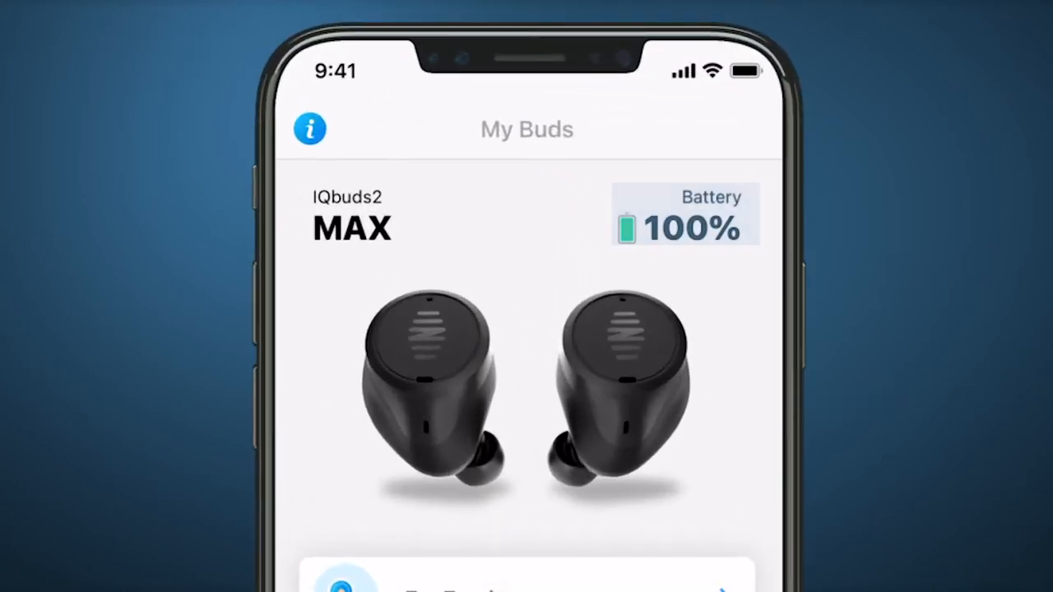
- Scroll My Buds down to the Update Centre showing firmware 1.0.0 with Update Now
{"action": "scroll", "scroll_direction": "down", "scroll_amount": 3}
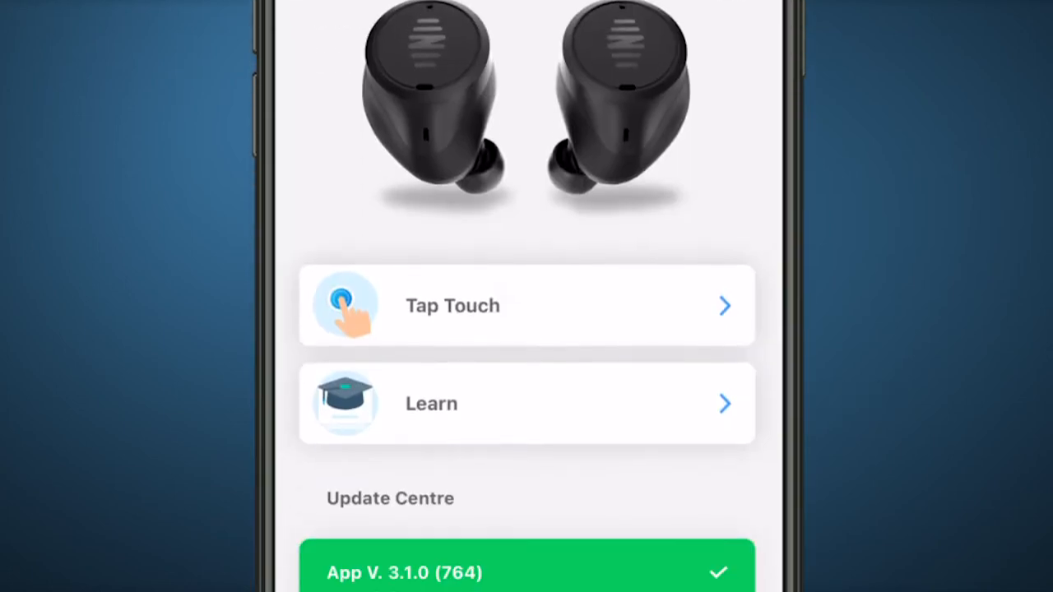
{"action": "scroll", "scroll_direction": "down", "scroll_amount": 3}
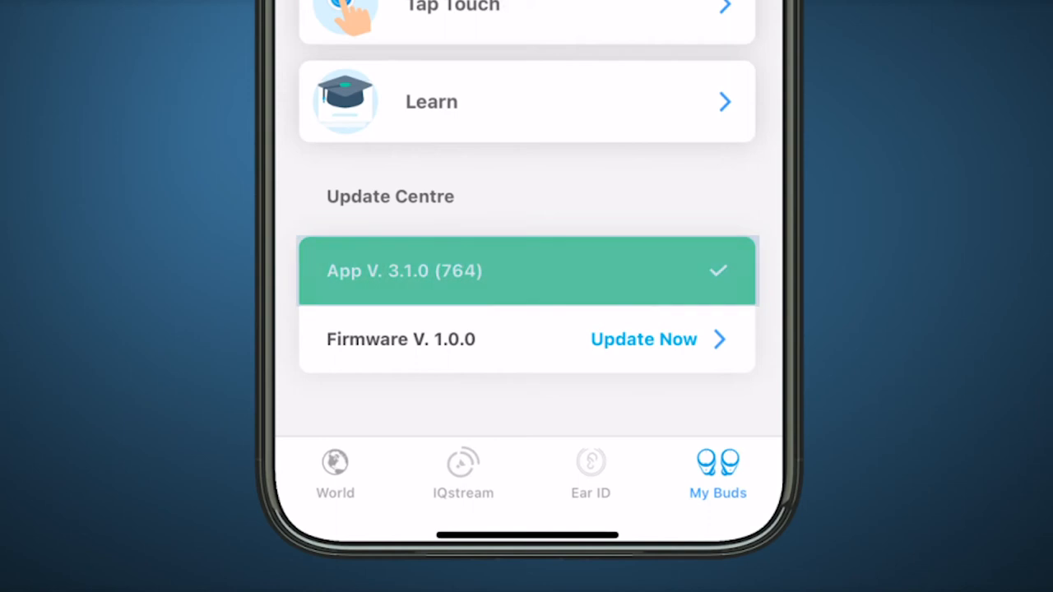
{"action": "scroll", "scroll_direction": "down", "scroll_amount": 3}
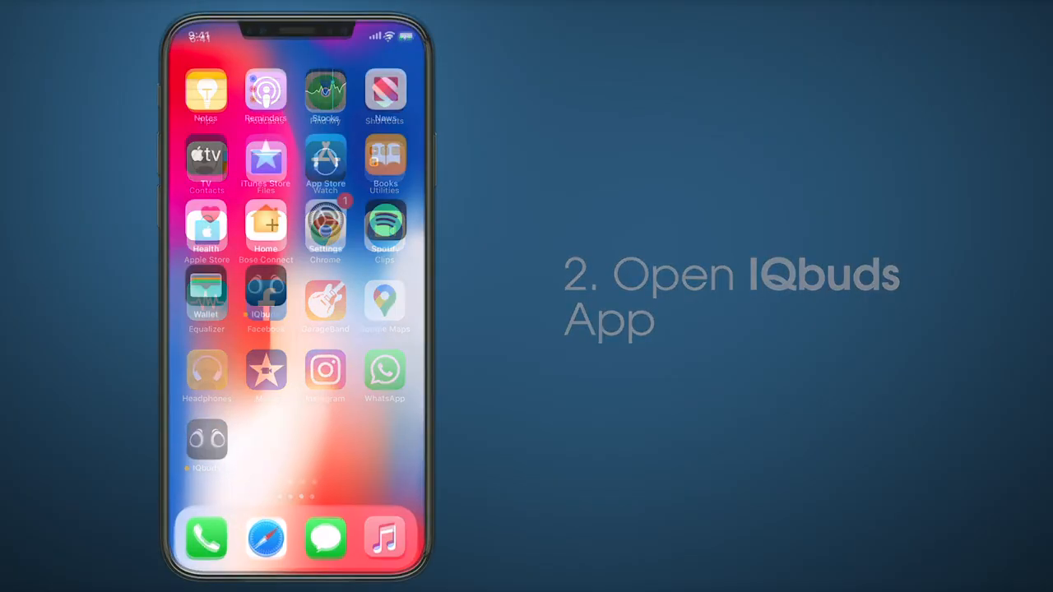
- Launch IQbuds, go to My Buds and choose Update Now beside Firmware 1.1.0
{"action": "left_click", "coordinate": [267, 299]}
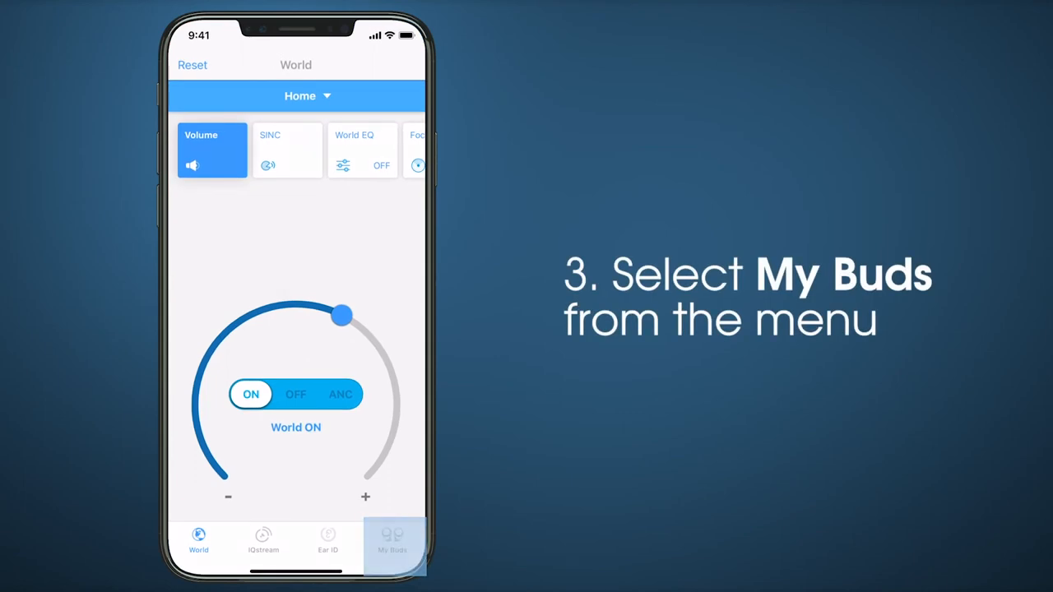
{"action": "left_click", "coordinate": [392, 542]}
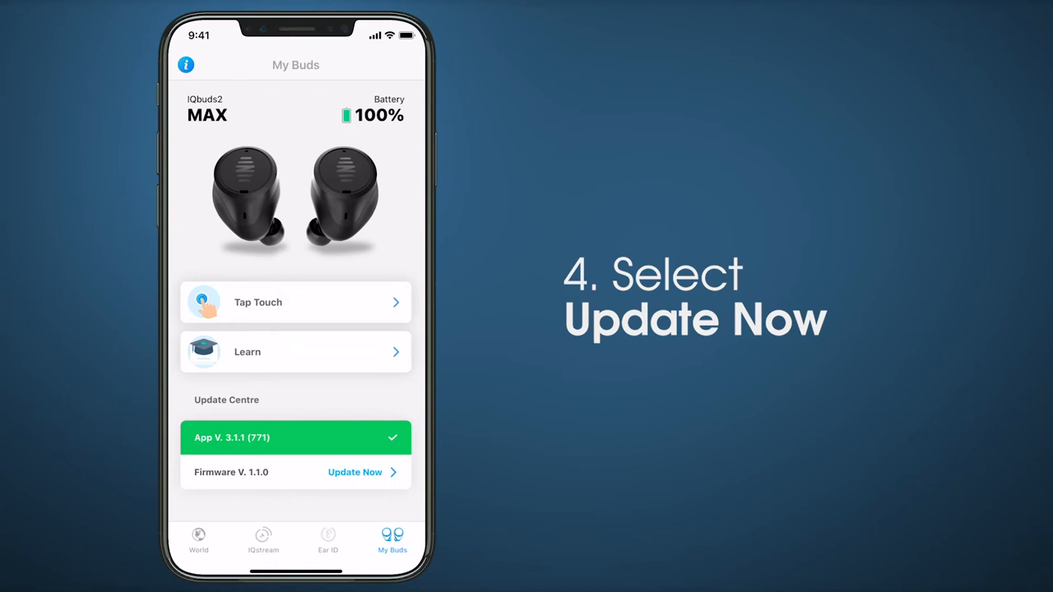
{"action": "left_click", "coordinate": [355, 472]}
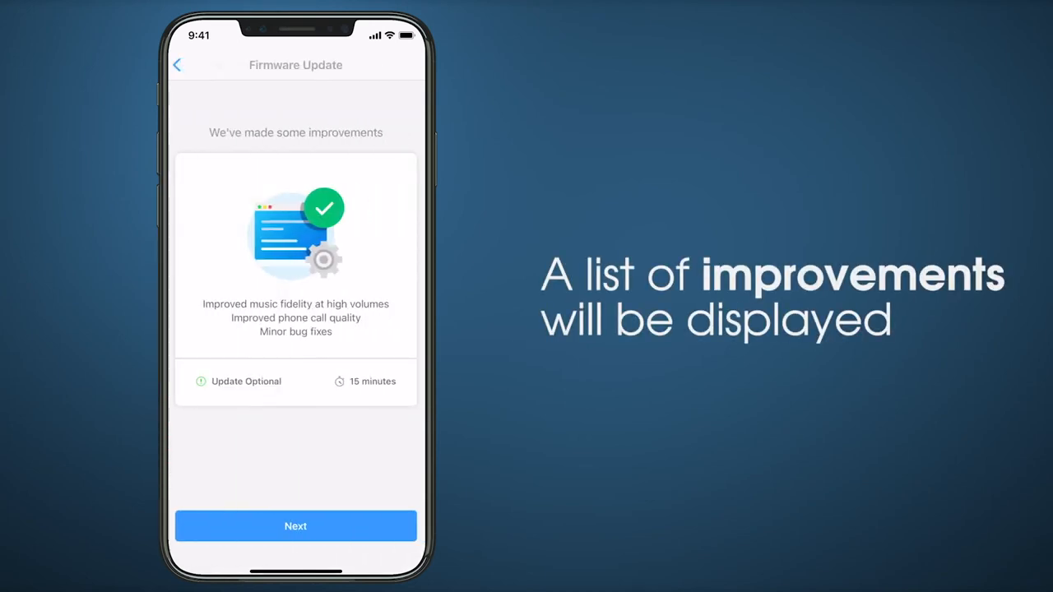
- Continue past the improvements list to Step 1, plug the case into USB power
{"action": "left_click", "coordinate": [296, 527]}
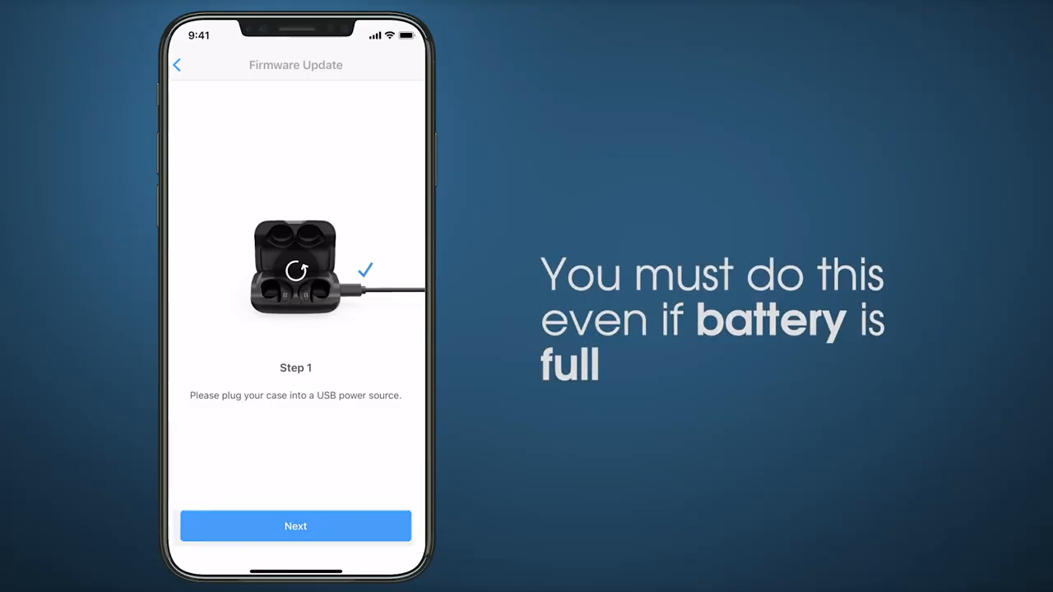
{"action": "left_click", "coordinate": [297, 527]}
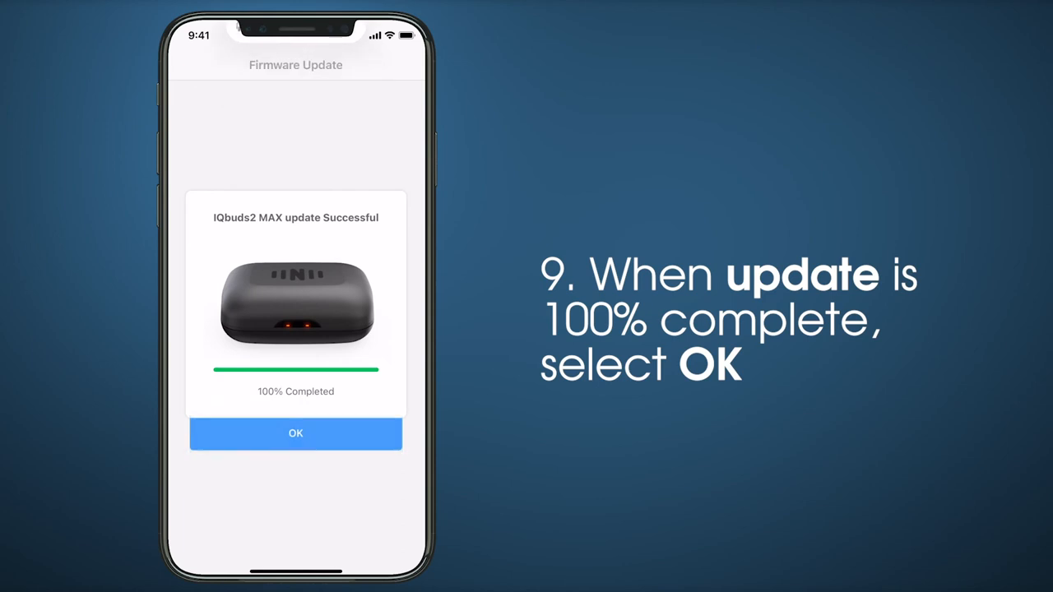
- Confirm the 100% complete and Update Successful dialogs, returning to My Buds
{"action": "left_click", "coordinate": [296, 434]}
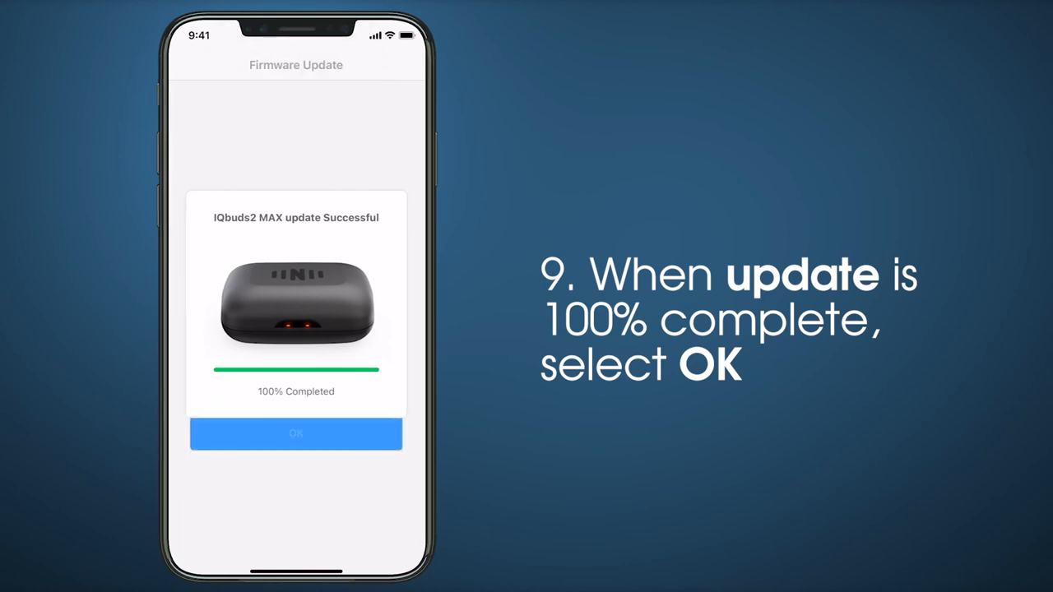
{"action": "left_click", "coordinate": [297, 435]}
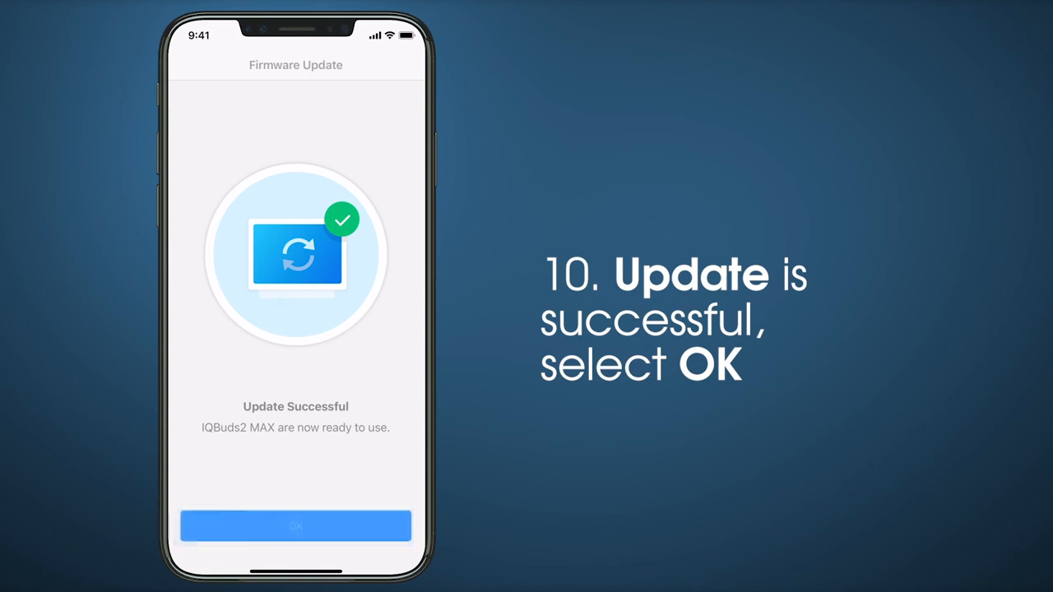
{"action": "left_click", "coordinate": [296, 526]}
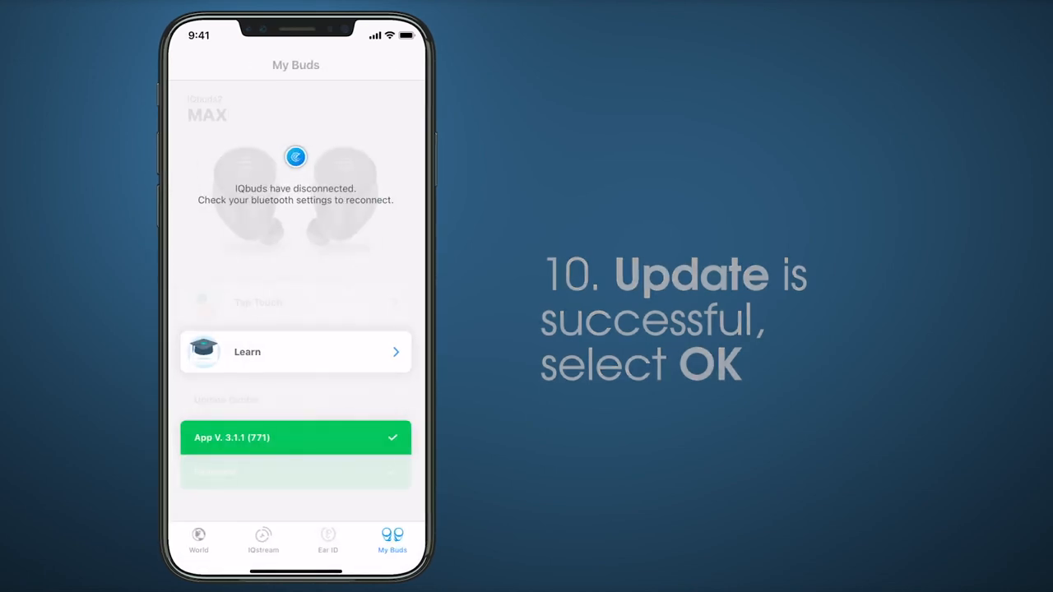